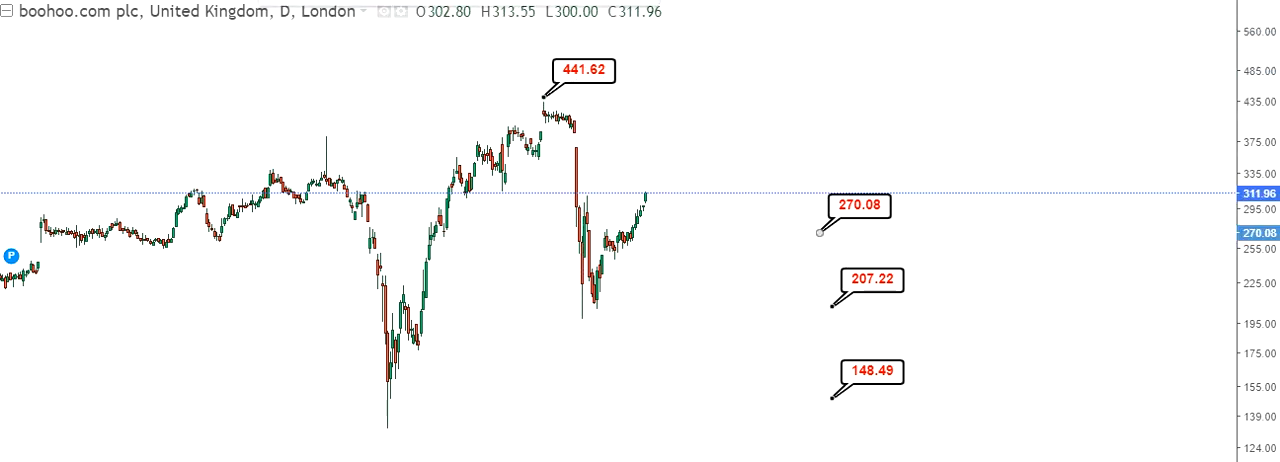
Check the 441.62 price label's settings and dismiss them unchanged.
double_click(860, 206)
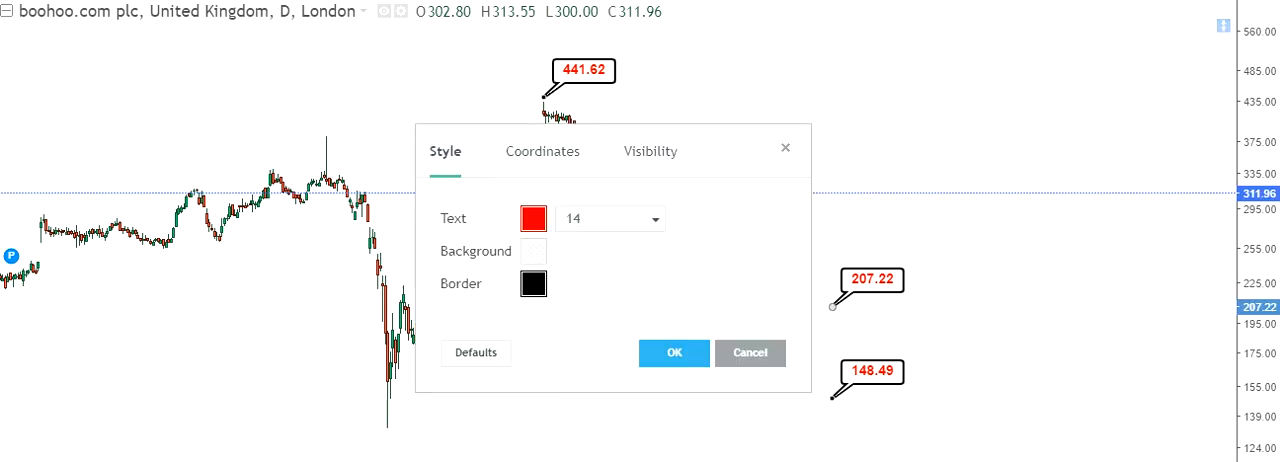
click(674, 352)
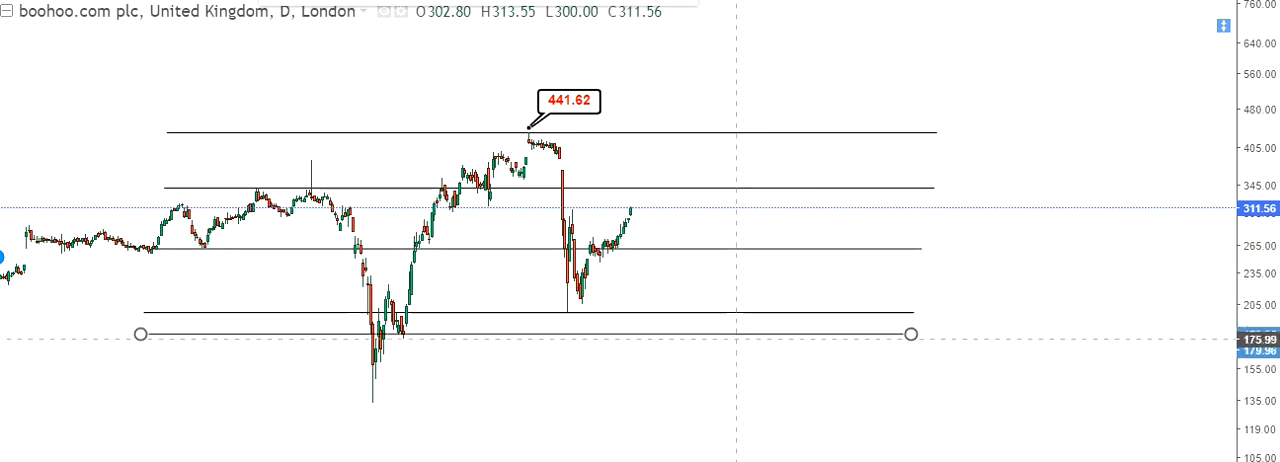
Nudge the lowest support line's level and add a sixth horizontal line at the lowest wick.
drag(140, 334, 152, 336)
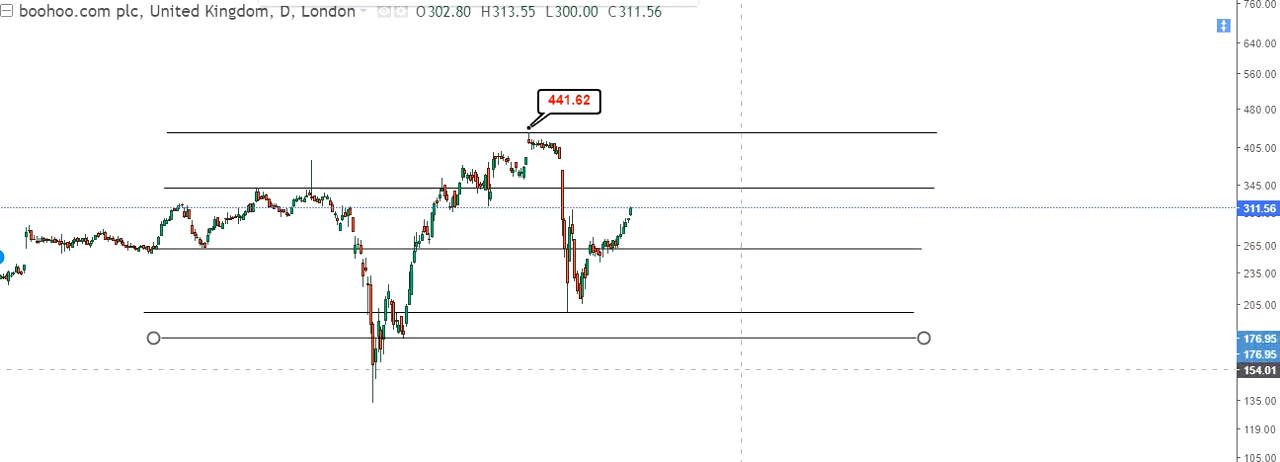
drag(152, 336, 152, 384)
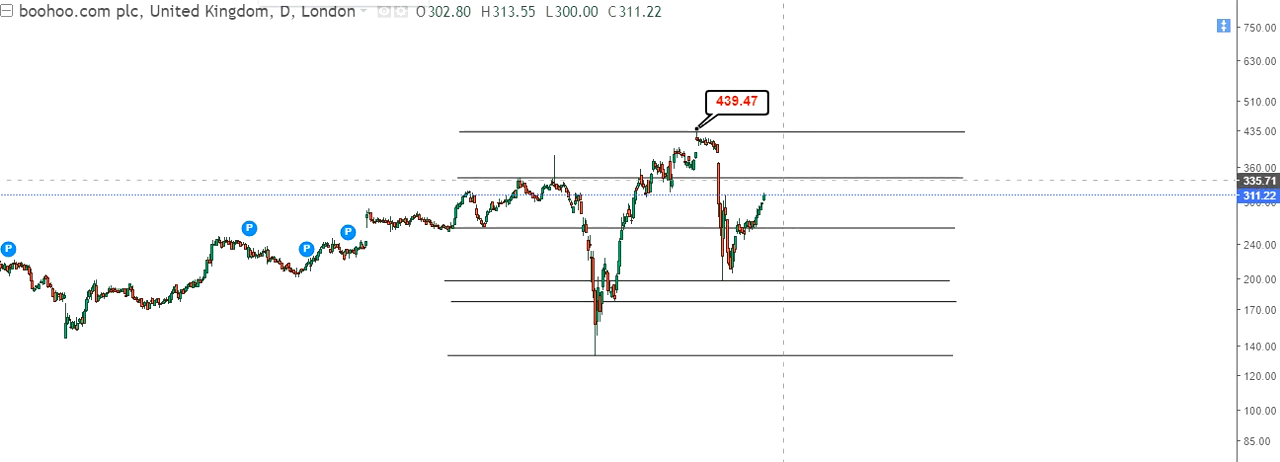
Place price labels on the lines and confirm the red Verdana 12 disclaimer text.
click(800, 228)
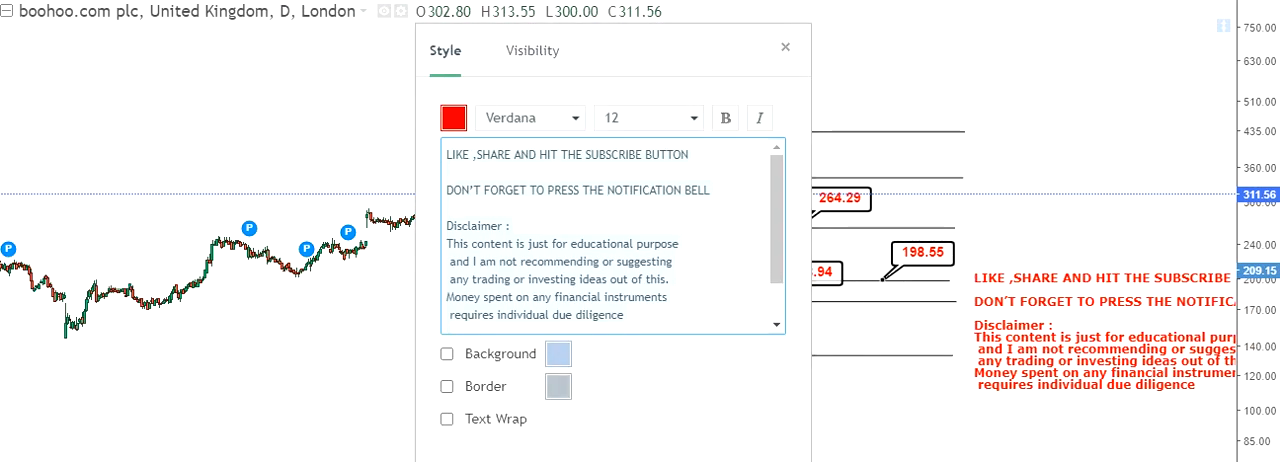
click(784, 46)
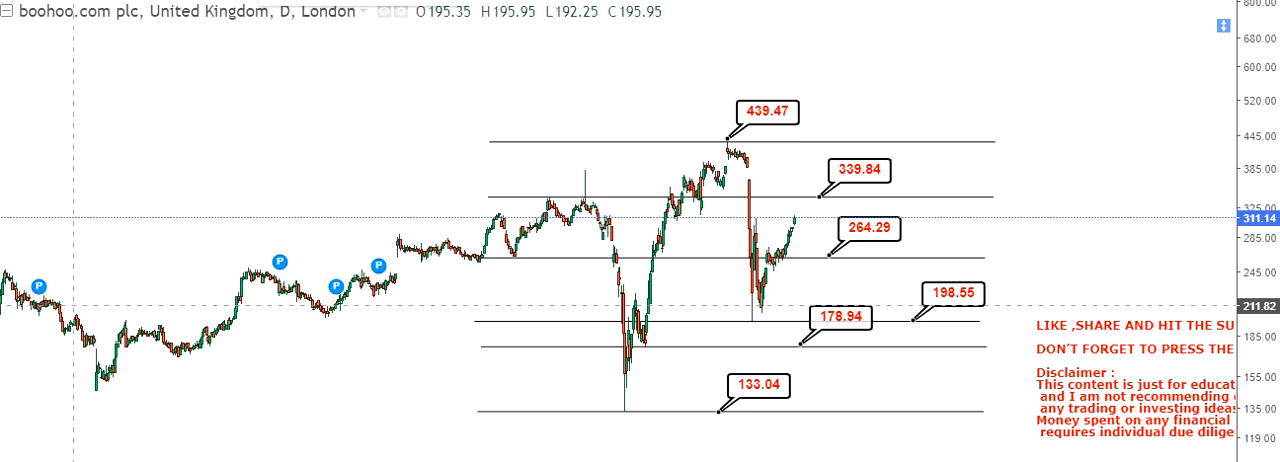
Draw the rising trendline through the earlier lows with 475.96 and 555.87 labels and confirm the text settings.
drag(72, 300, 1056, 56)
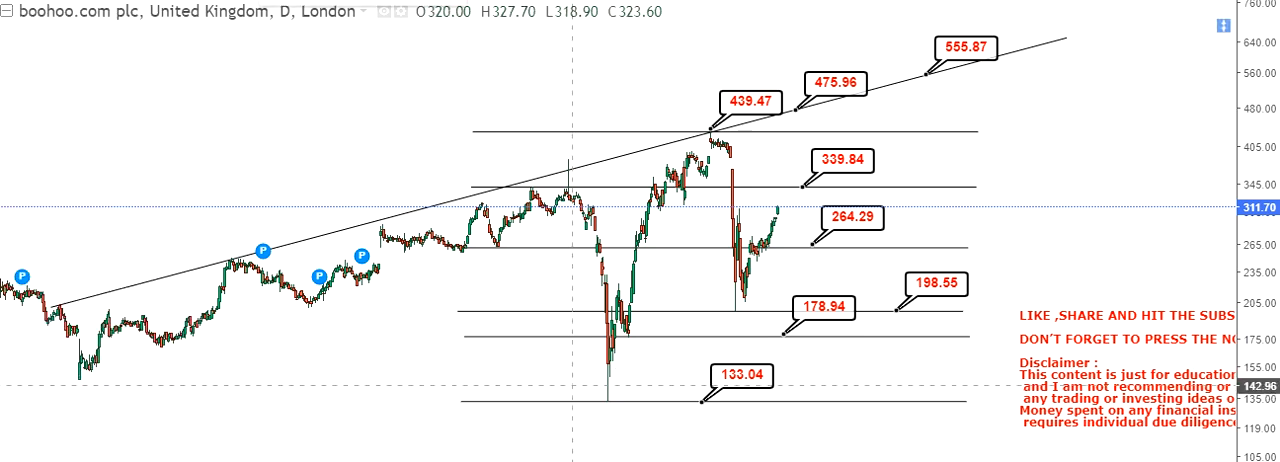
drag(570, 384, 796, 110)
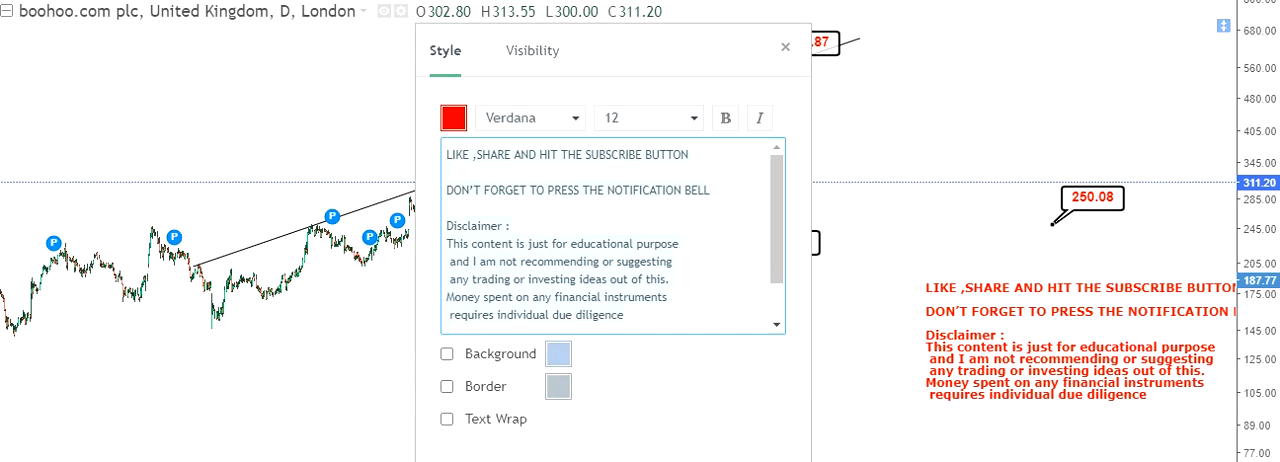
click(784, 46)
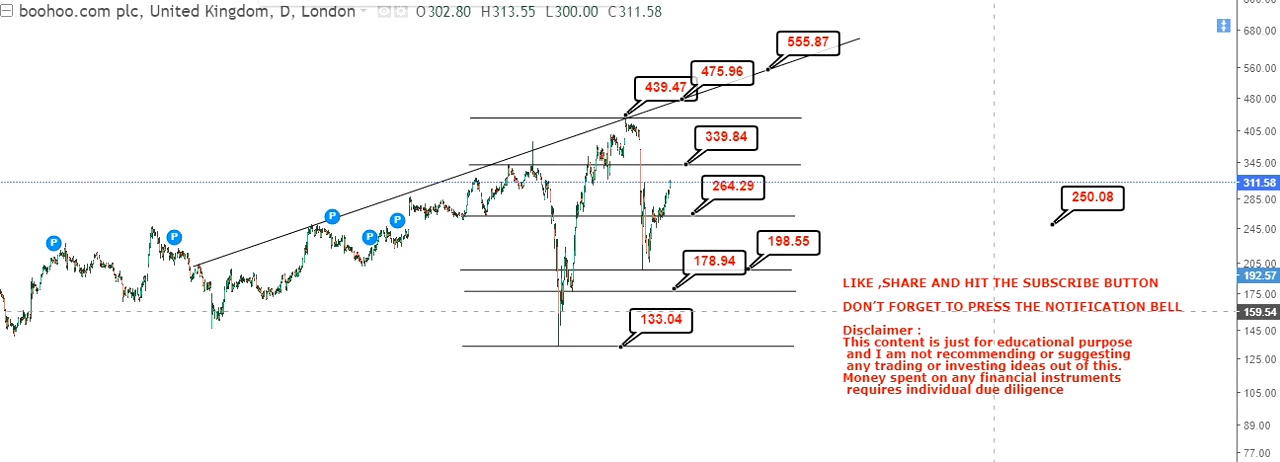